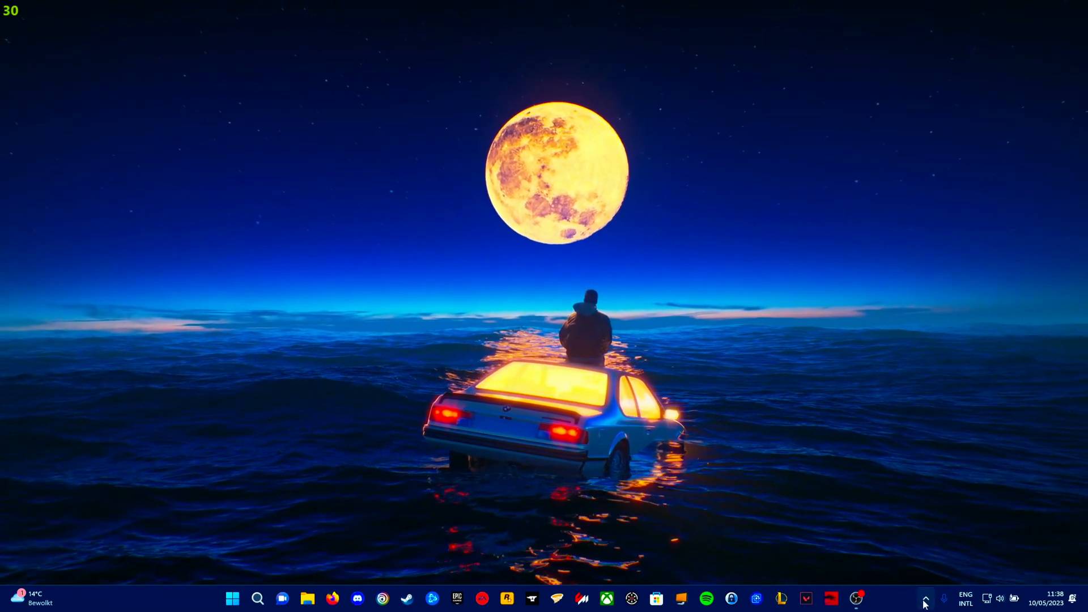
# Launch NVIDIA Control Panel from the tray and check Adjust desktop size and position shows full-screen scaling
pyautogui.click(925, 598)
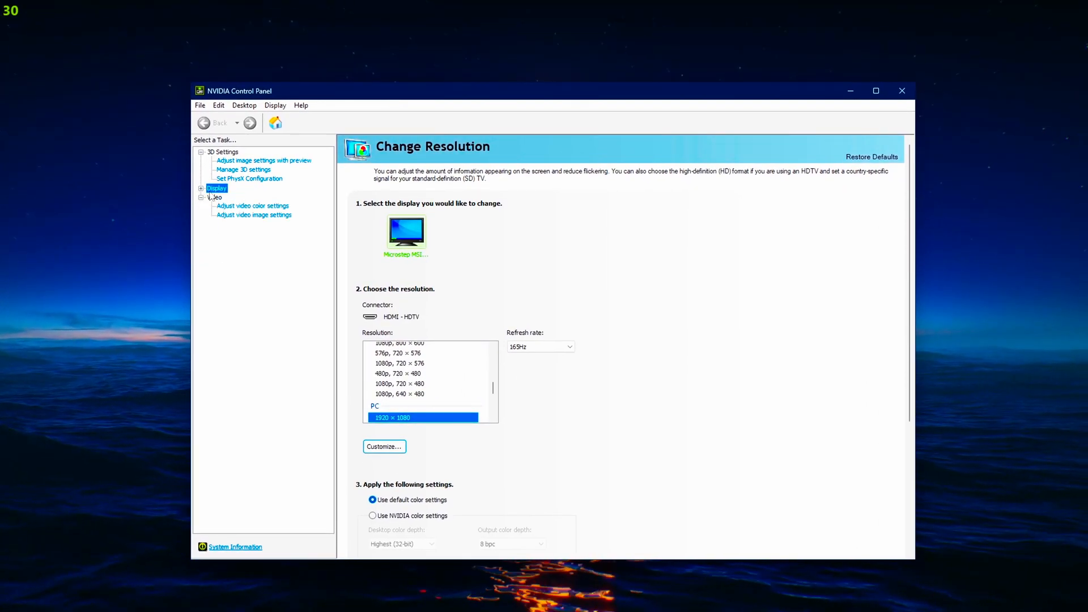
pyautogui.click(202, 188)
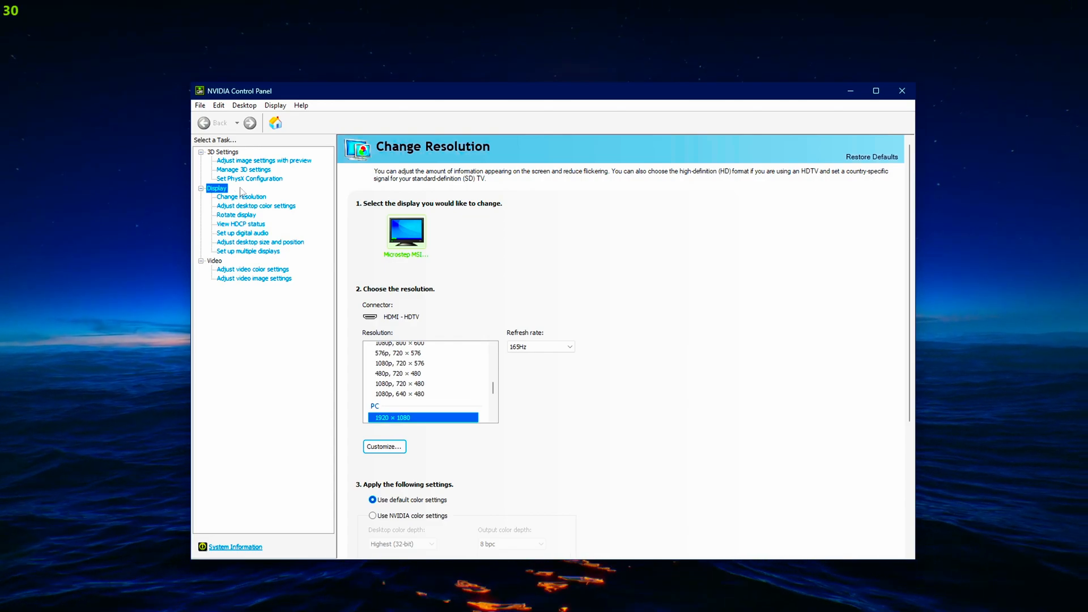
pyautogui.click(260, 241)
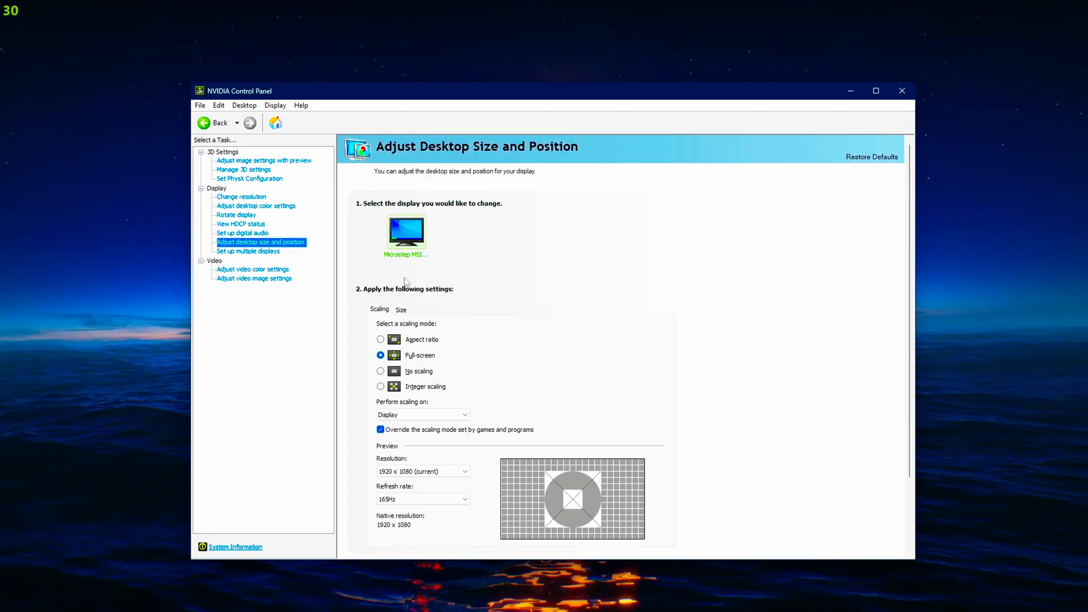
pyautogui.scroll(-3)
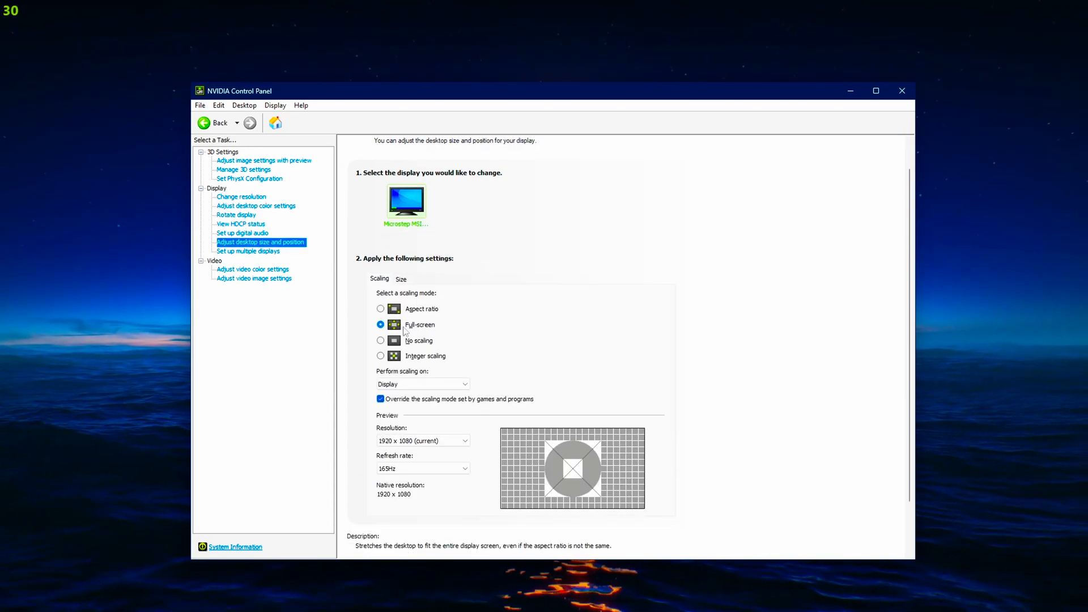
pyautogui.scroll(3)
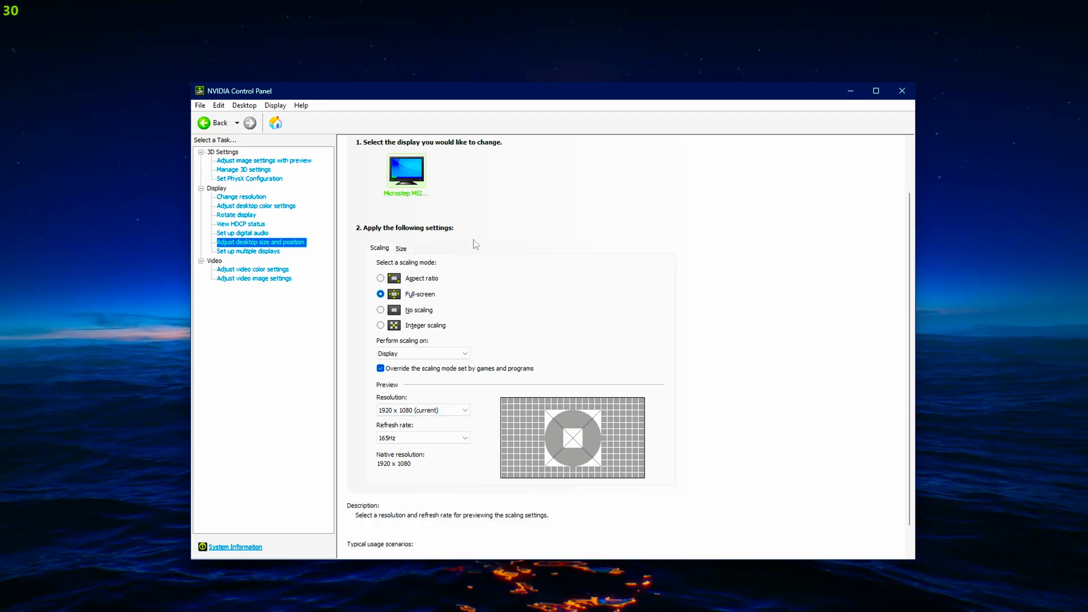
# Glance at Manage 3D settings, then land on the Change resolution page
pyautogui.click(243, 169)
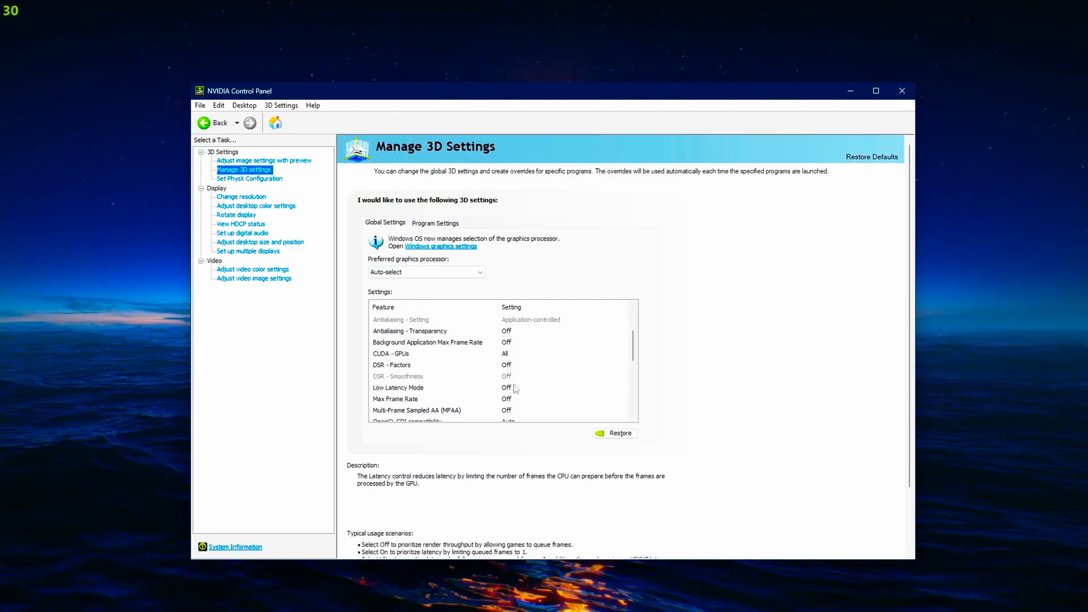
pyautogui.click(391, 364)
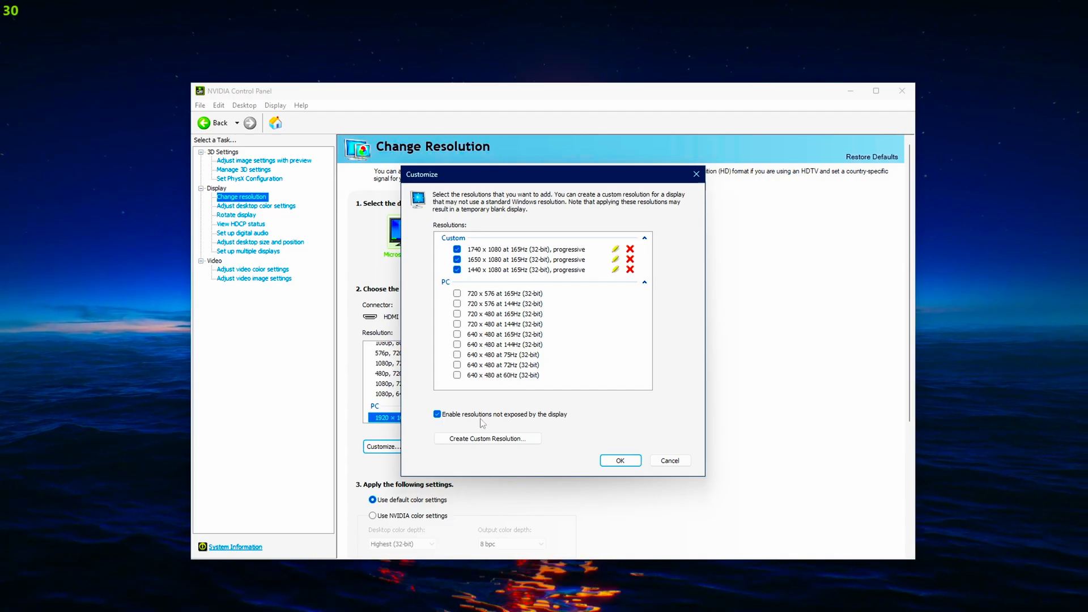
# Review the custom resolutions list via Customize, checking the 1740×1080 and 1650×1080 entries
pyautogui.click(525, 270)
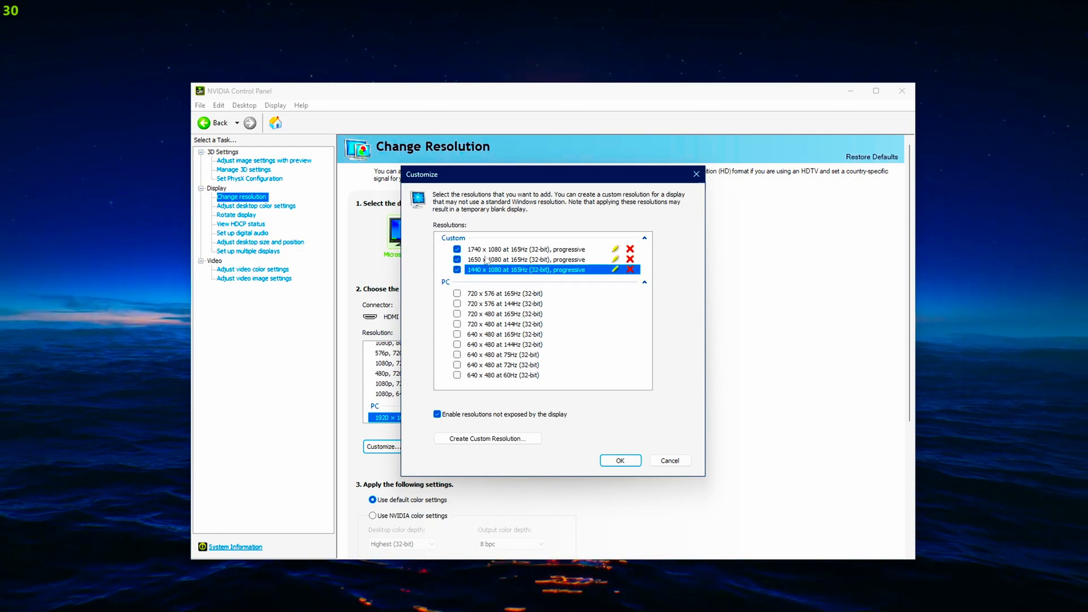
pyautogui.click(527, 259)
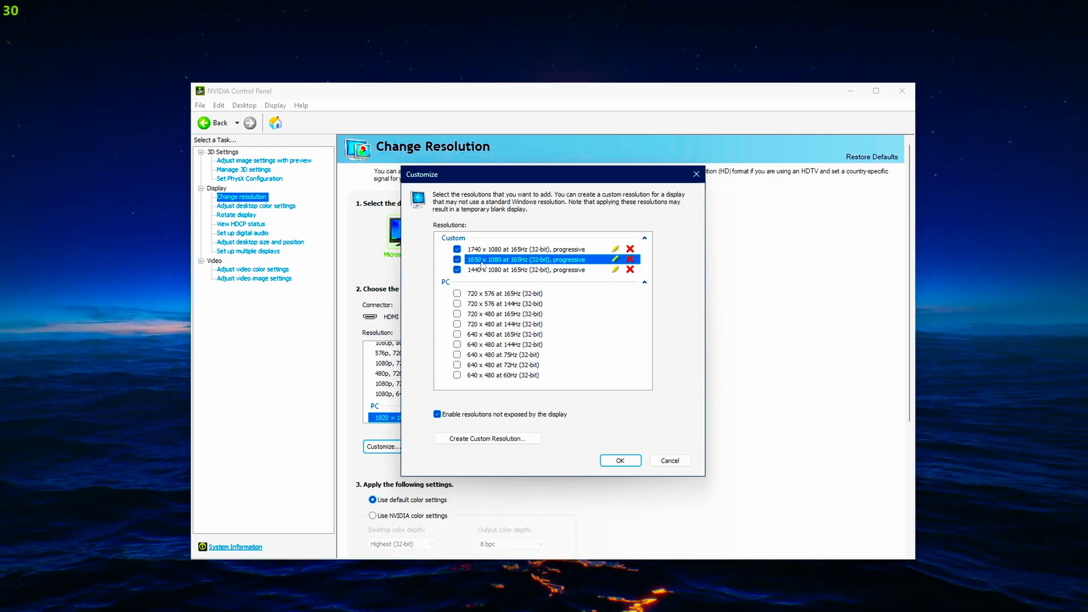
pyautogui.click(527, 249)
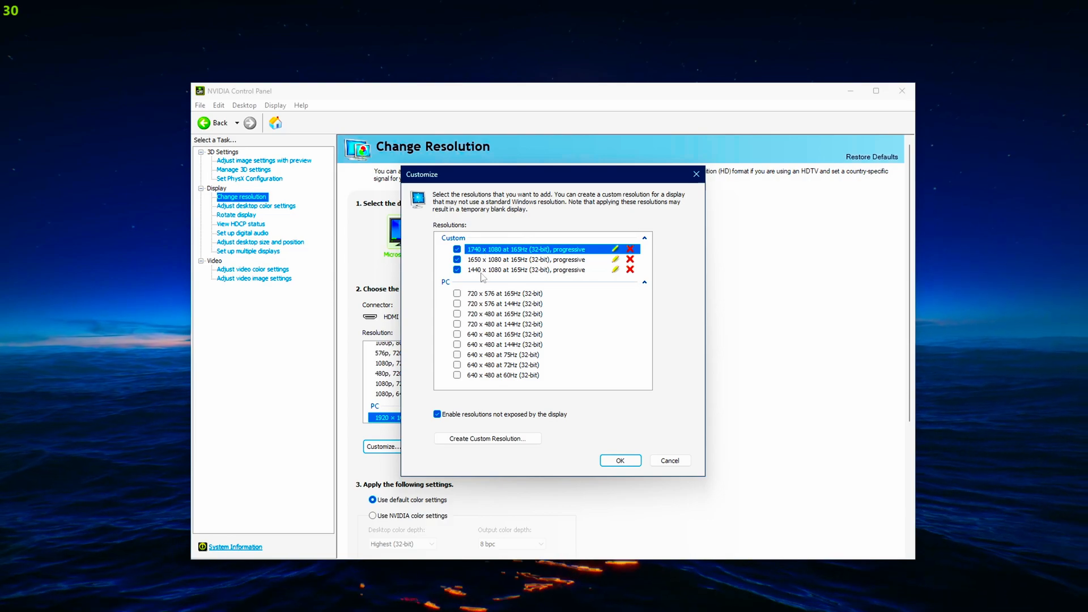
pyautogui.click(524, 258)
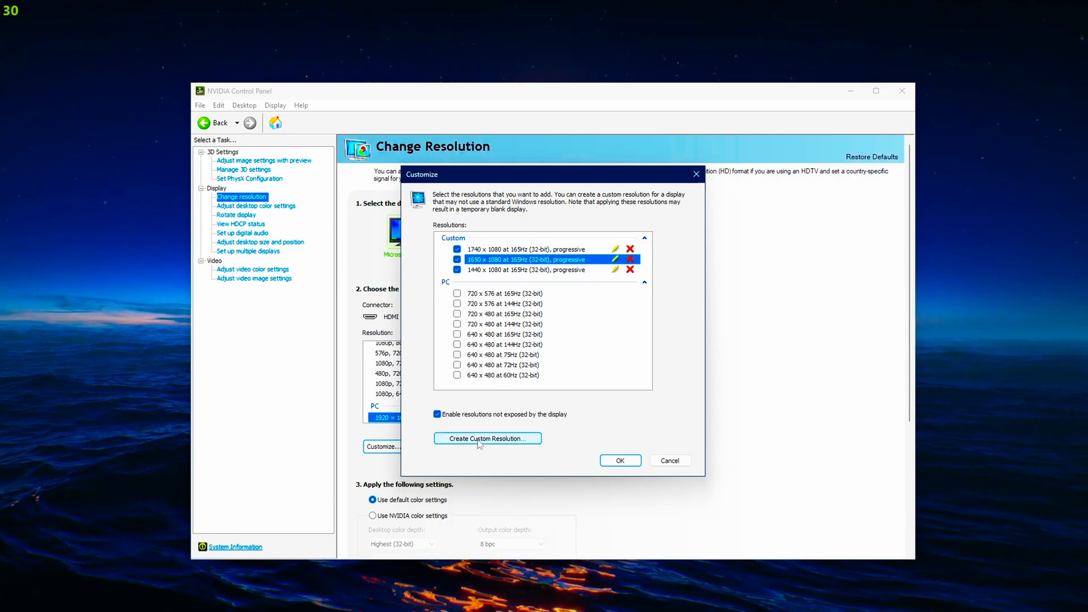
# Verify 1440×1080 at 165 Hz in Create Custom Resolution, then confirm the custom list with OK
pyautogui.click(487, 438)
pyautogui.write('1440')
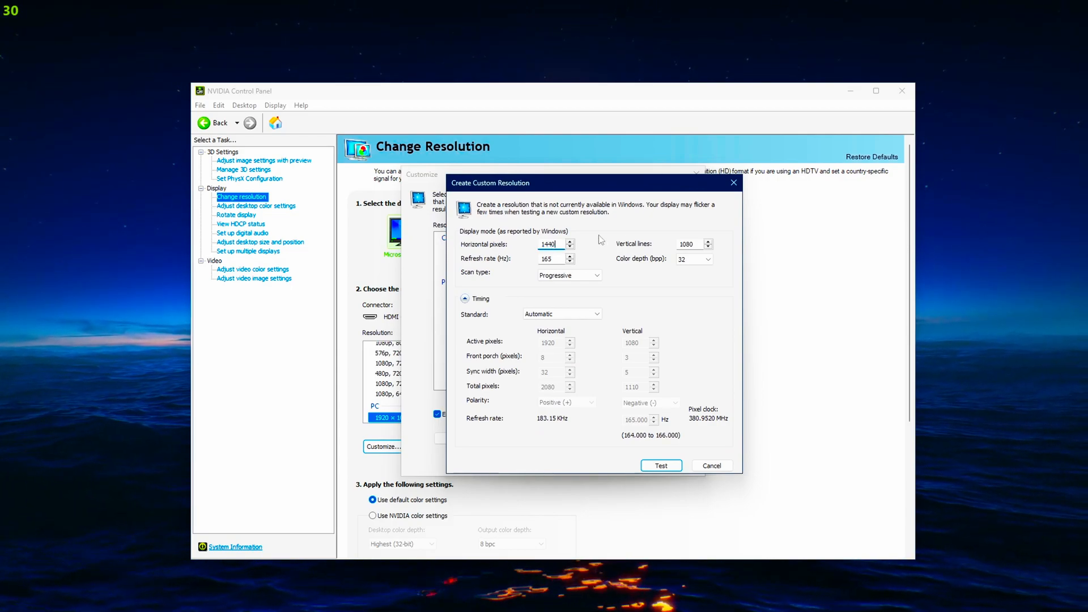
pyautogui.tripleClick(549, 258)
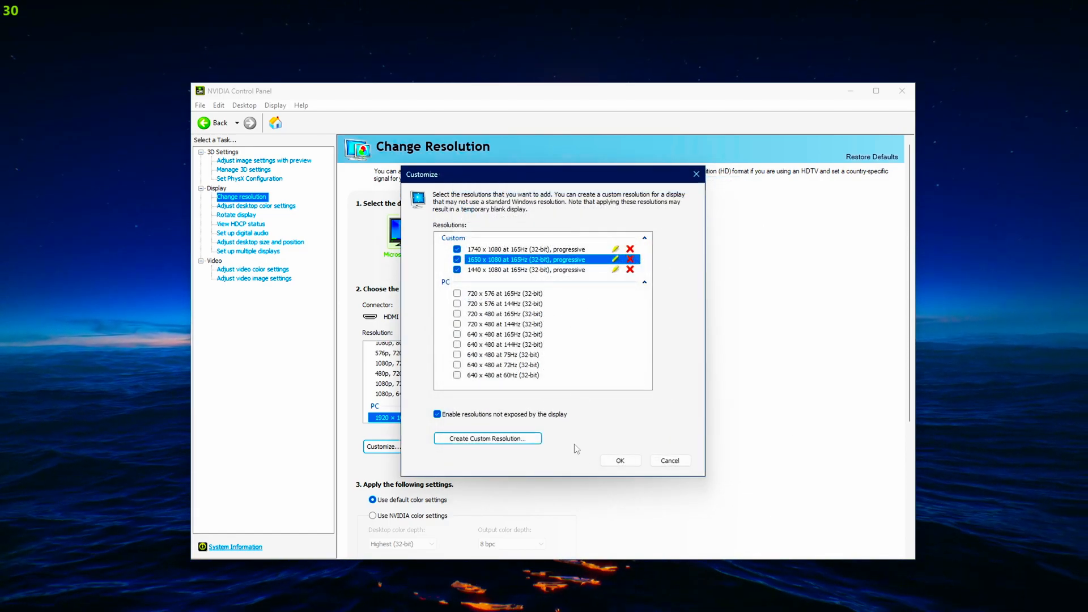
pyautogui.moveTo(613, 468)
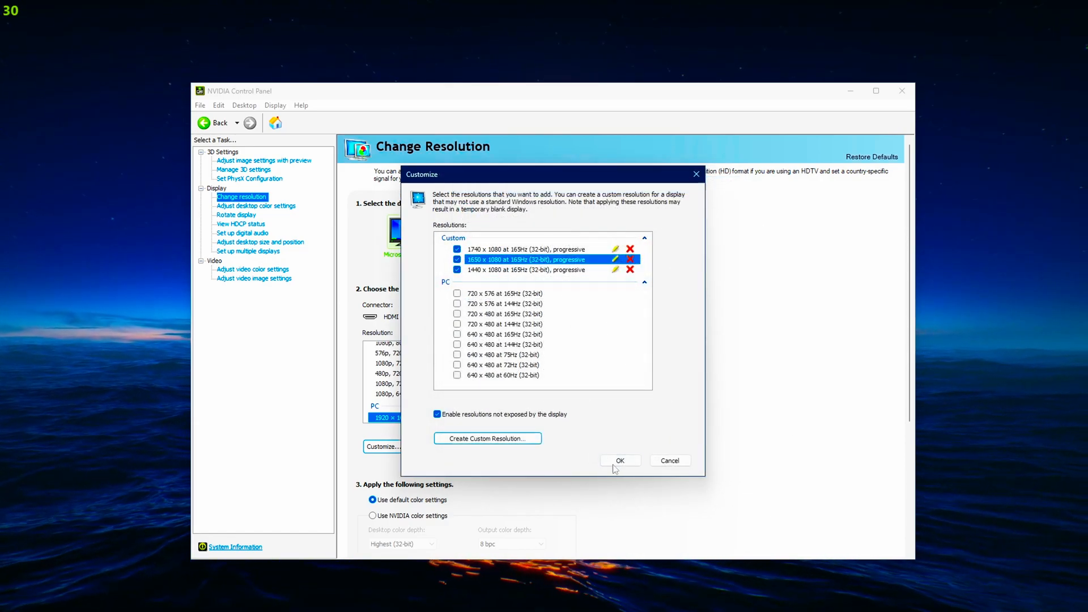
pyautogui.click(618, 460)
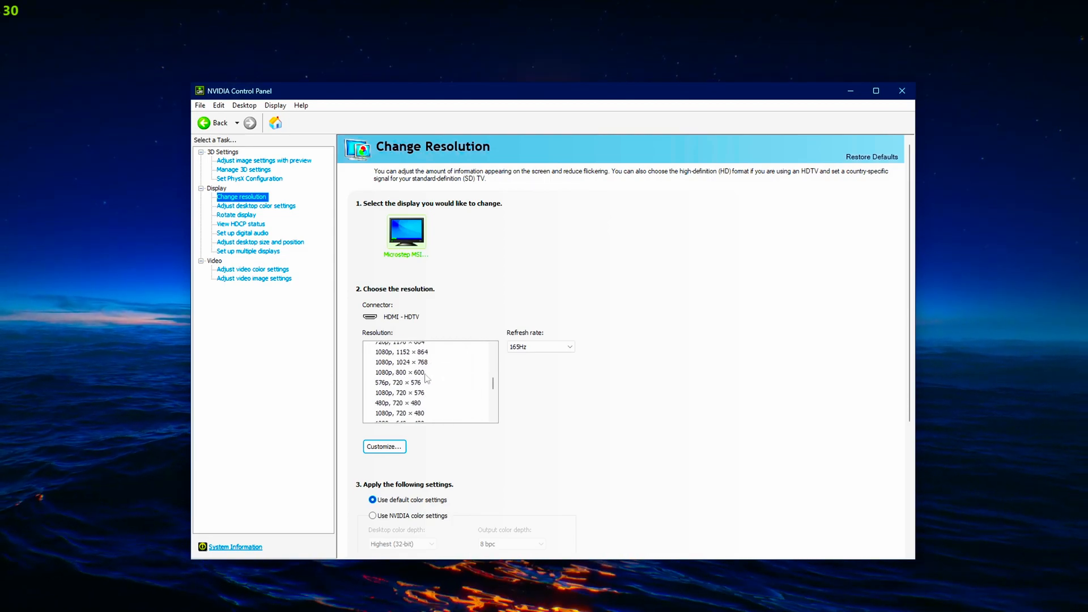
pyautogui.click(901, 90)
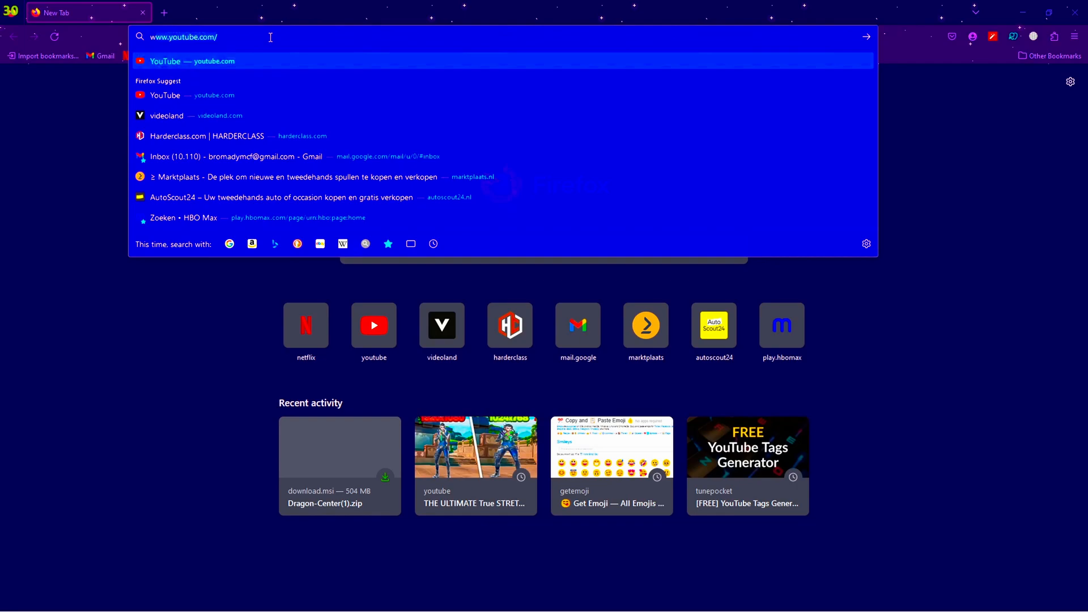
# Search 'winexp' in Firefox and pick the WinExplorer v1.30 suggestion
pyautogui.write('winexp')
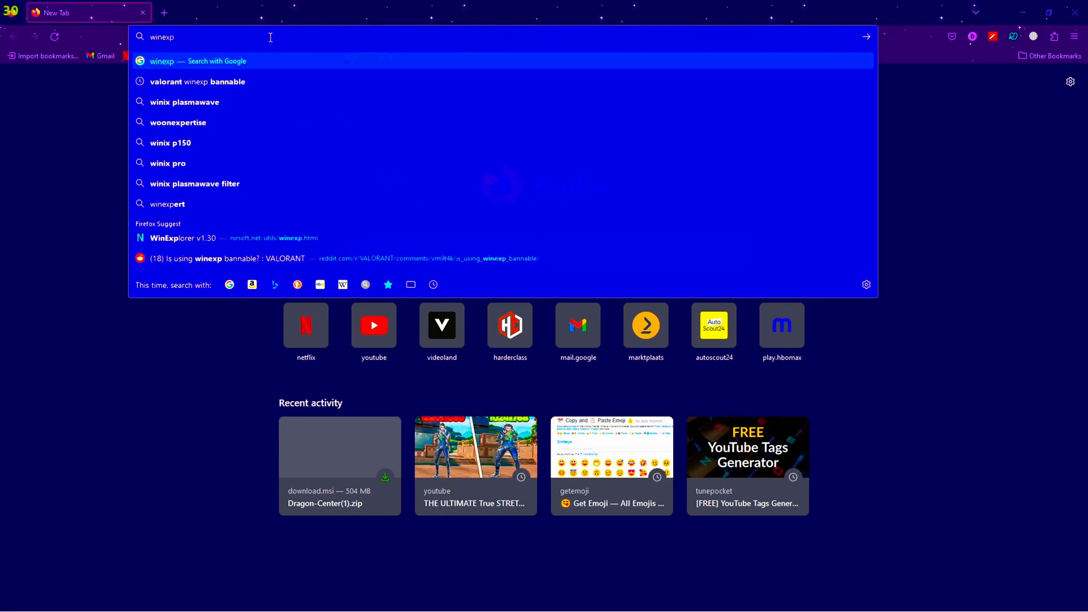
pyautogui.click(181, 238)
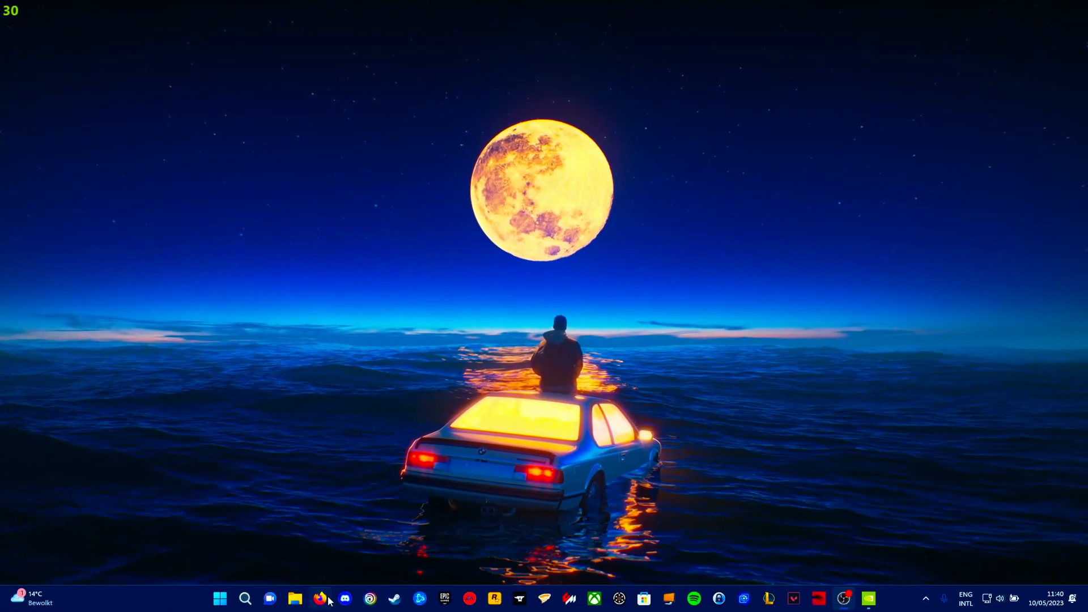
# Launch winexp from Documents > Valorant stretcher and tuck NVIDIA Control Panel away
pyautogui.click(295, 598)
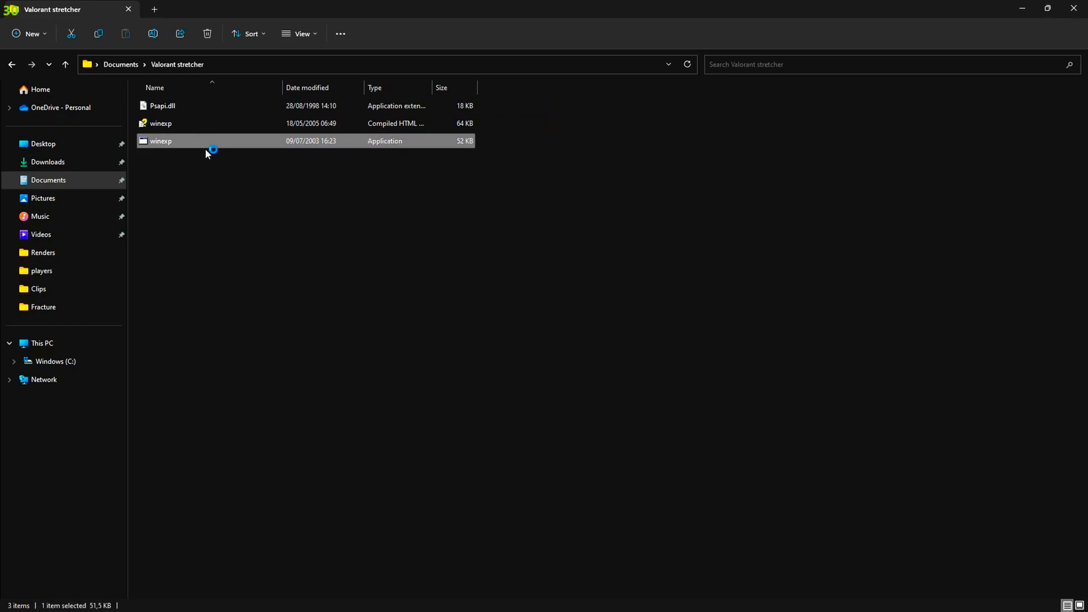
pyautogui.doubleClick(160, 140)
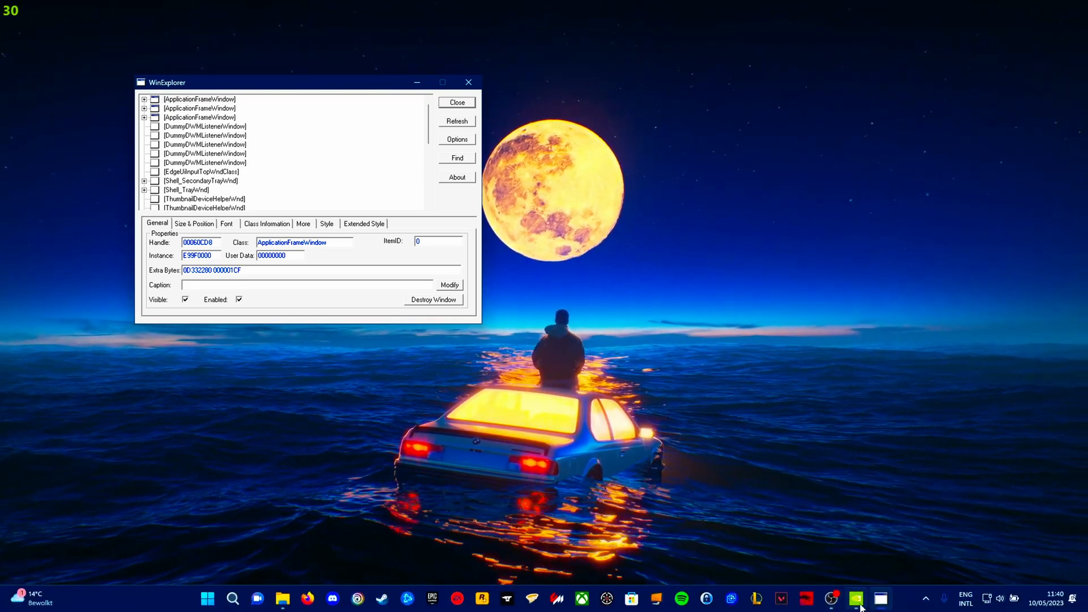
pyautogui.click(855, 597)
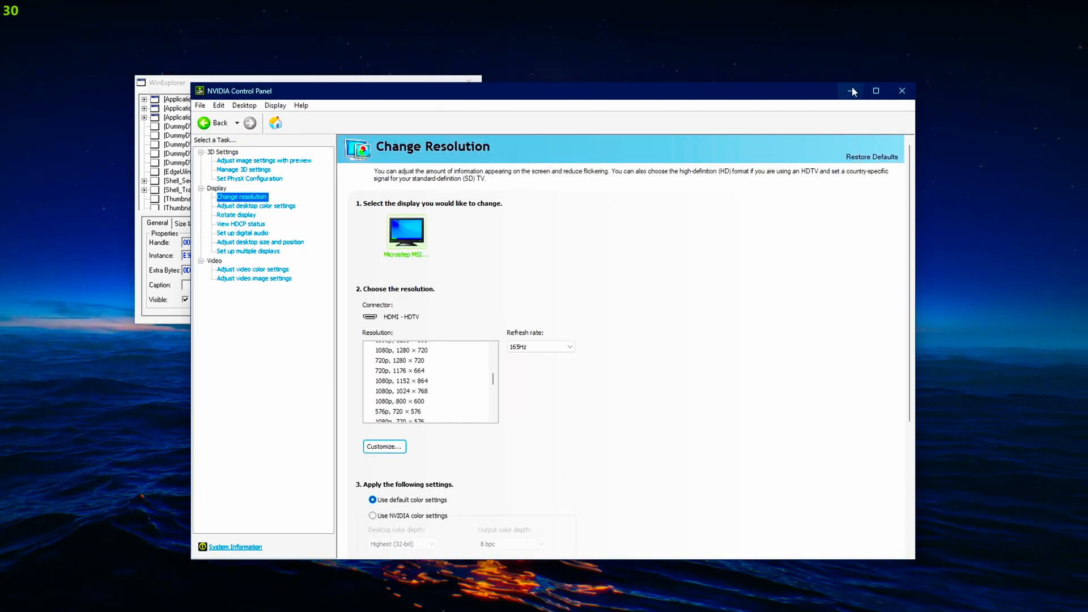
pyautogui.click(206, 599)
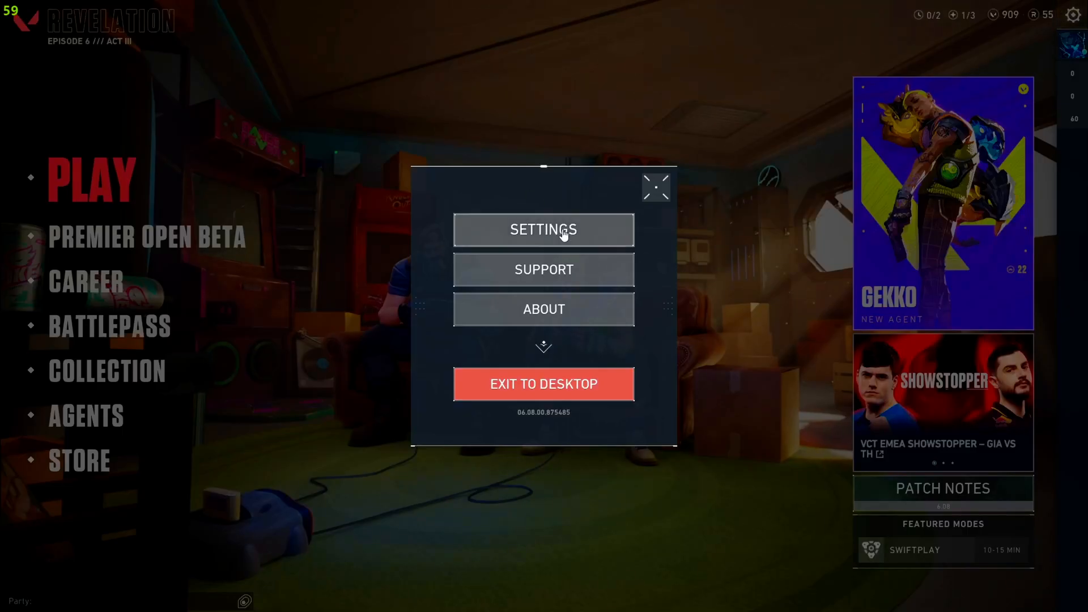
# Confirm Valorant video settings stay Windowed at 1920×1080 and return to the main menu
pyautogui.click(543, 230)
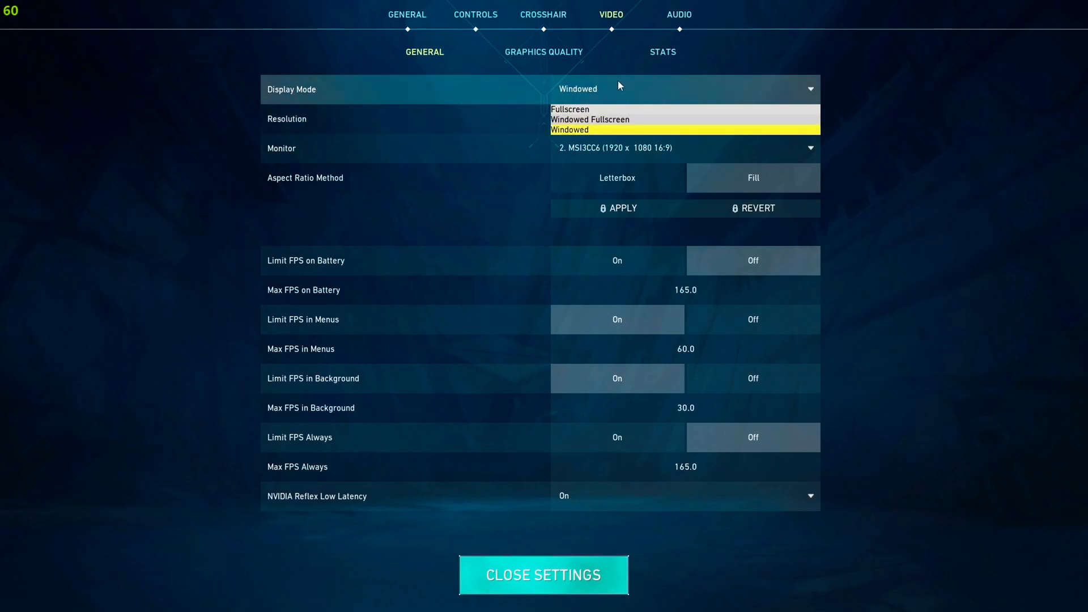
pyautogui.moveTo(578, 94)
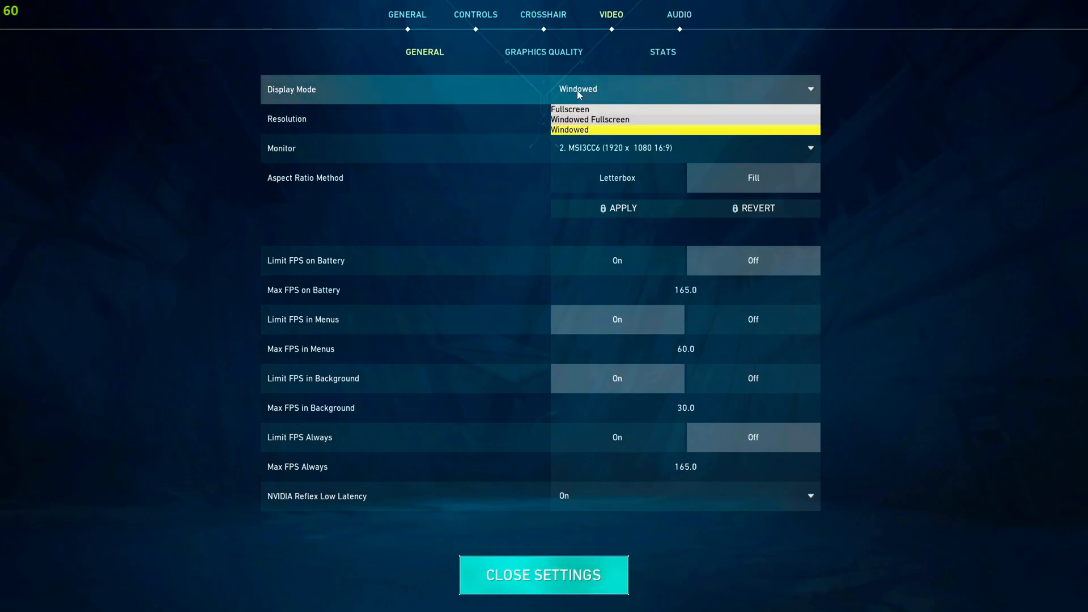
pyautogui.moveTo(585, 119)
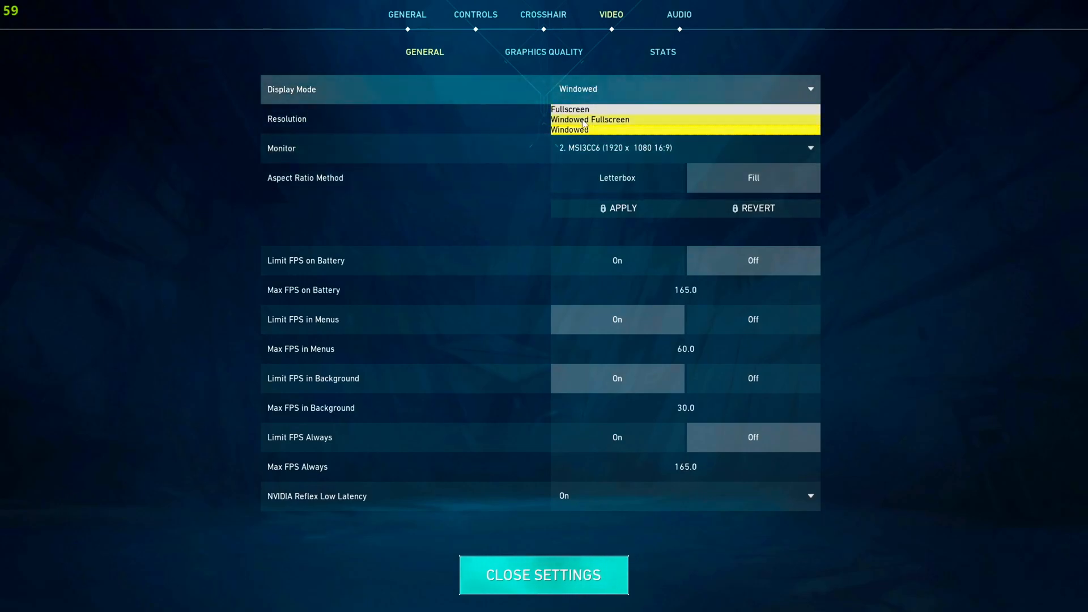
pyautogui.click(569, 129)
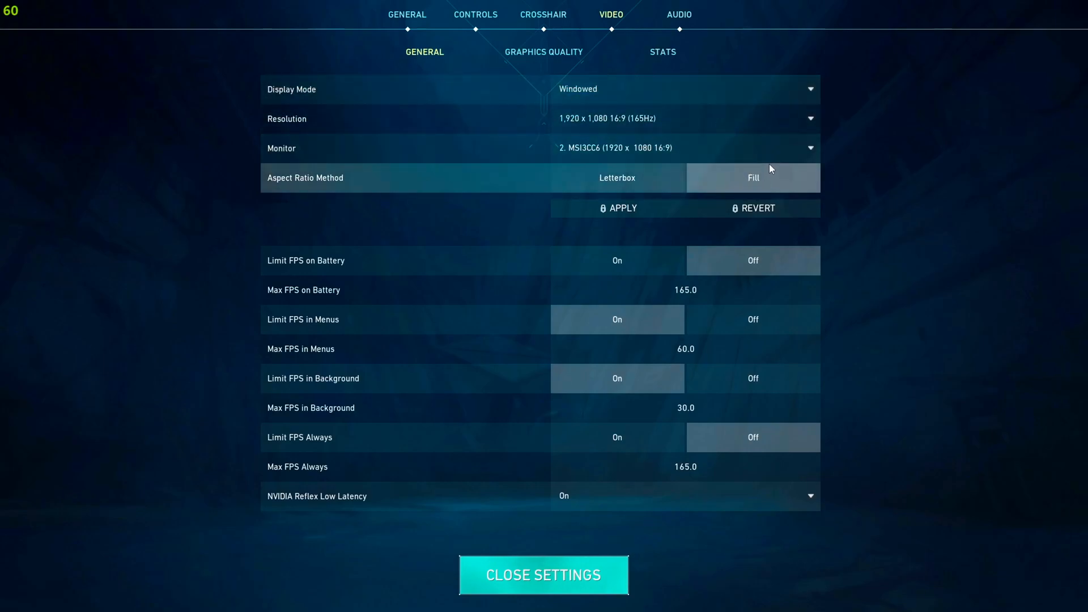
pyautogui.moveTo(632, 203)
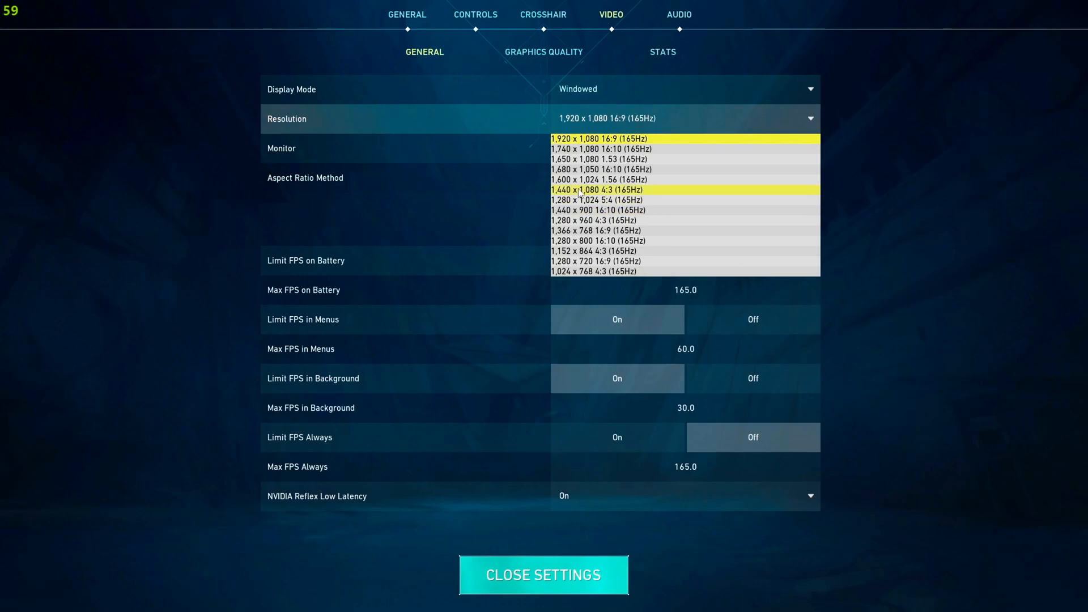
pyautogui.click(618, 138)
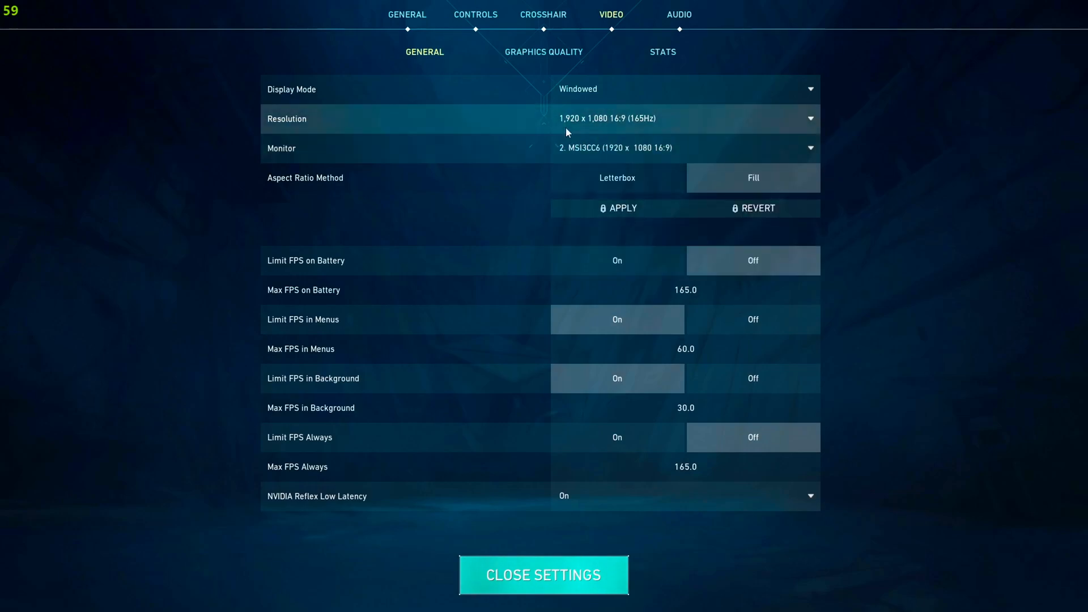
pyautogui.click(543, 574)
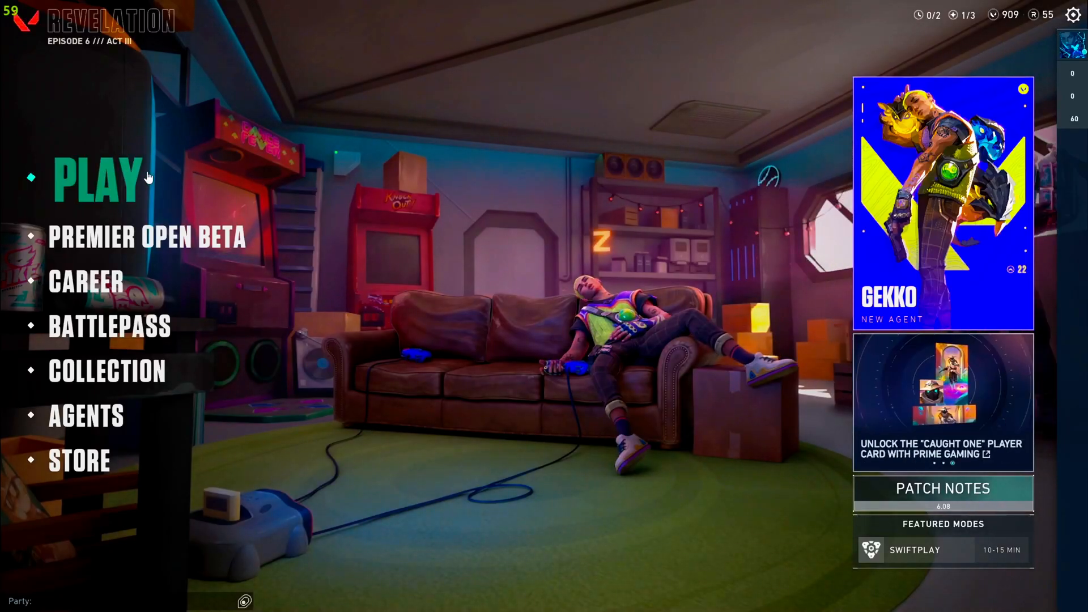
# Enter the practice range via Play > Practice as Sova, then bring up the window switcher
pyautogui.click(95, 177)
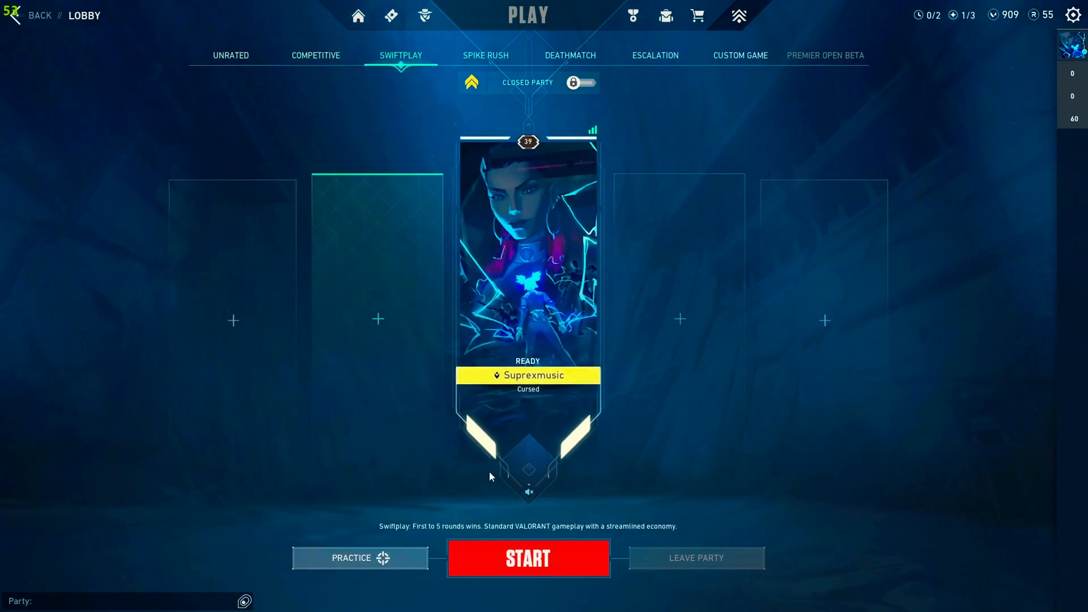
pyautogui.click(359, 558)
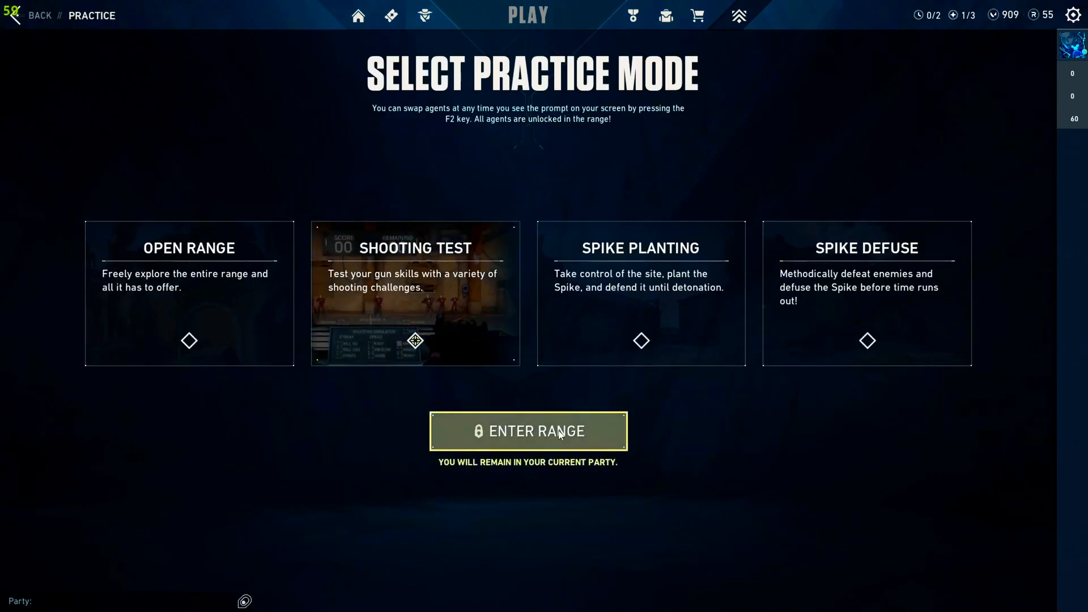
pyautogui.click(527, 431)
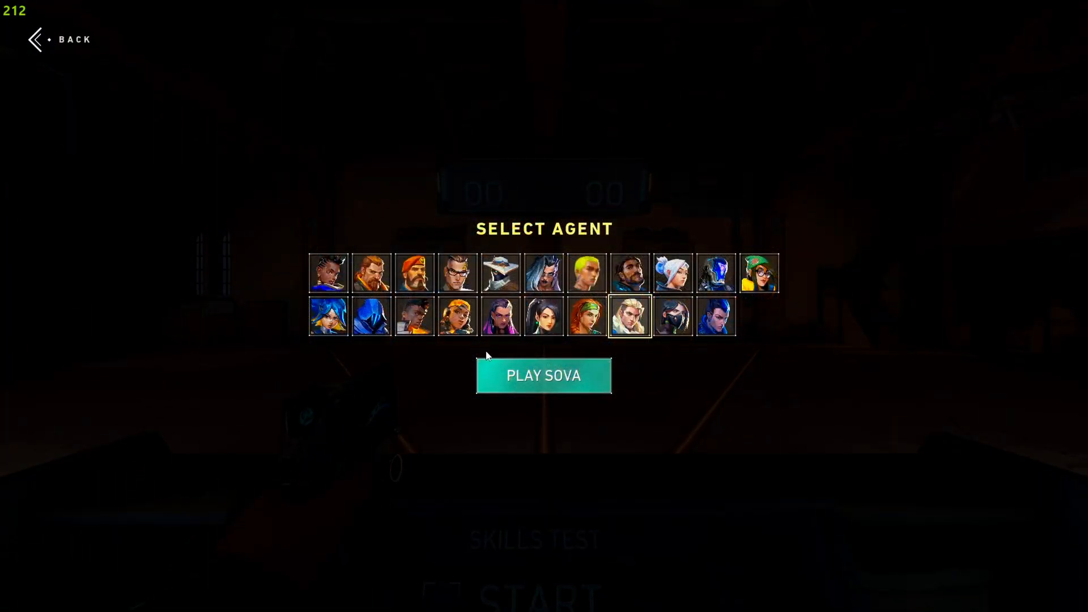
pyautogui.click(543, 375)
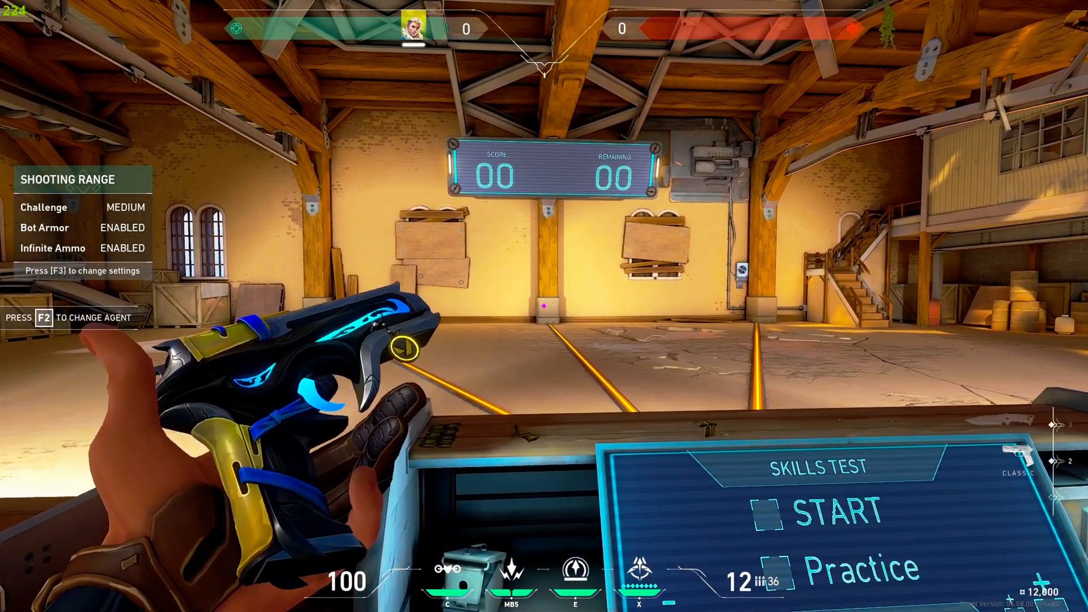
pyautogui.press('alt+tab')
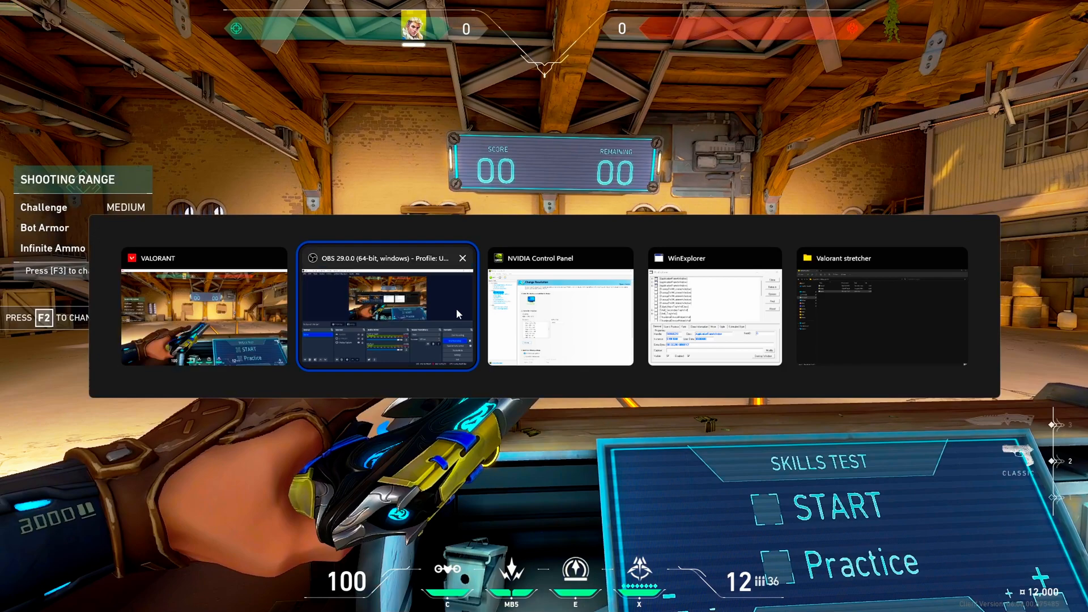
# Apply the custom 1440×1080 resolution in NVIDIA Control Panel and switch back toward the game
pyautogui.click(560, 307)
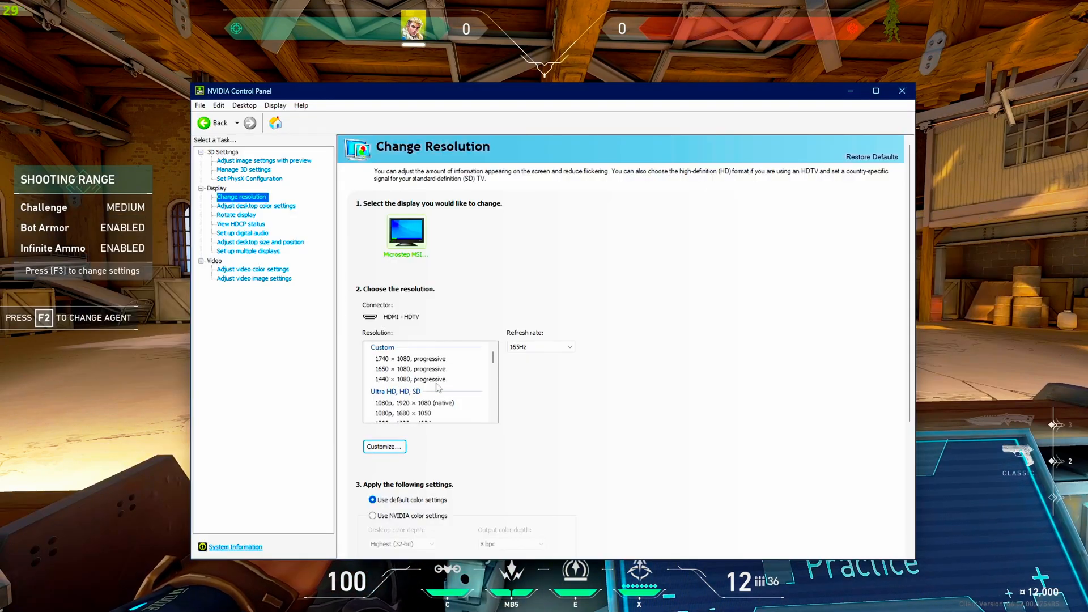
pyautogui.click(410, 379)
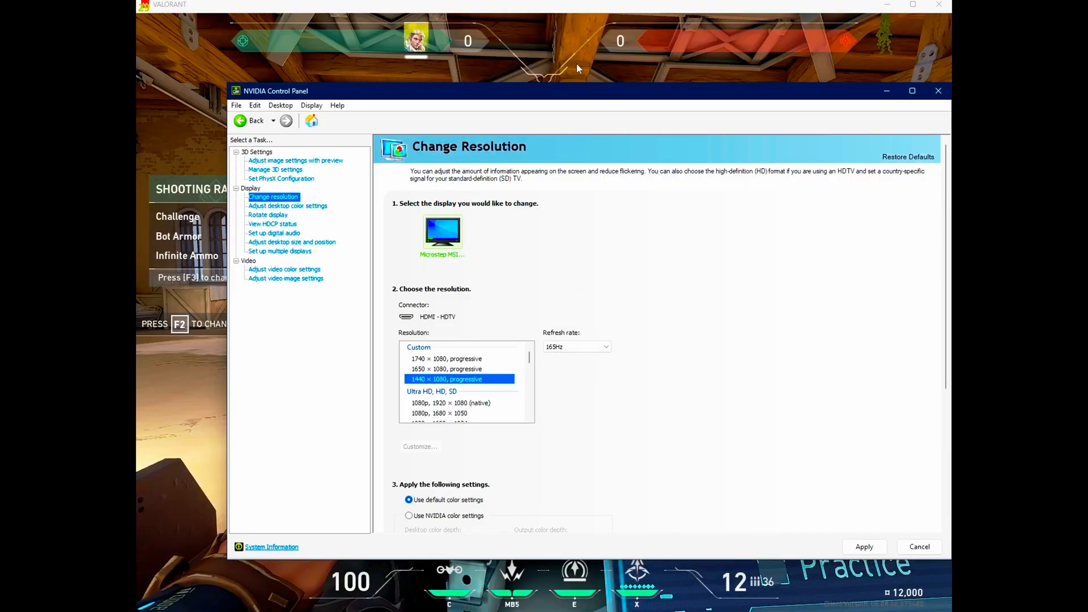
pyautogui.click(939, 91)
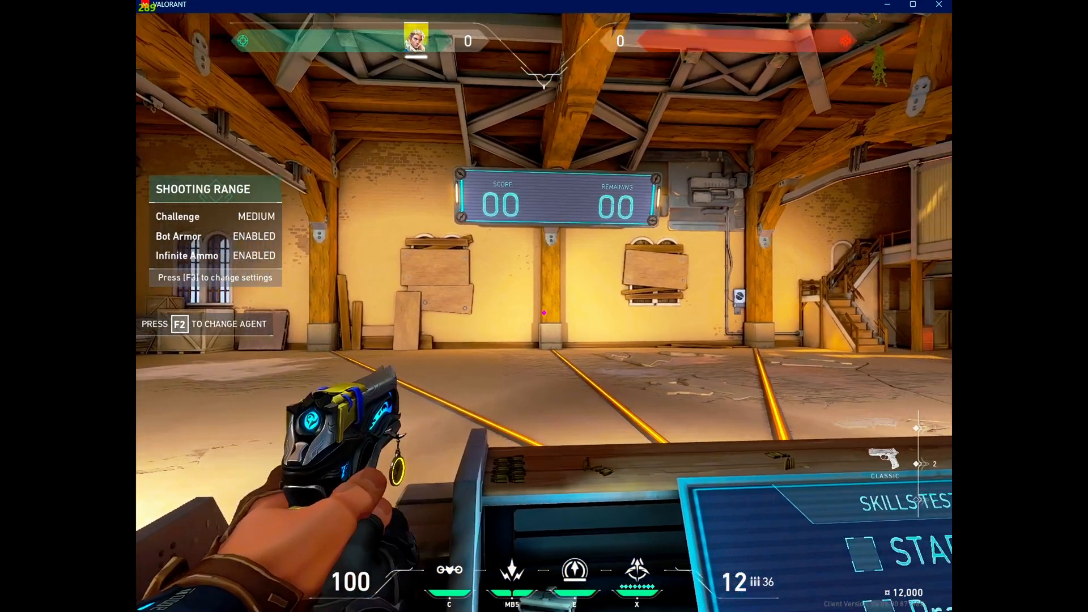
pyautogui.press('alt+tab')
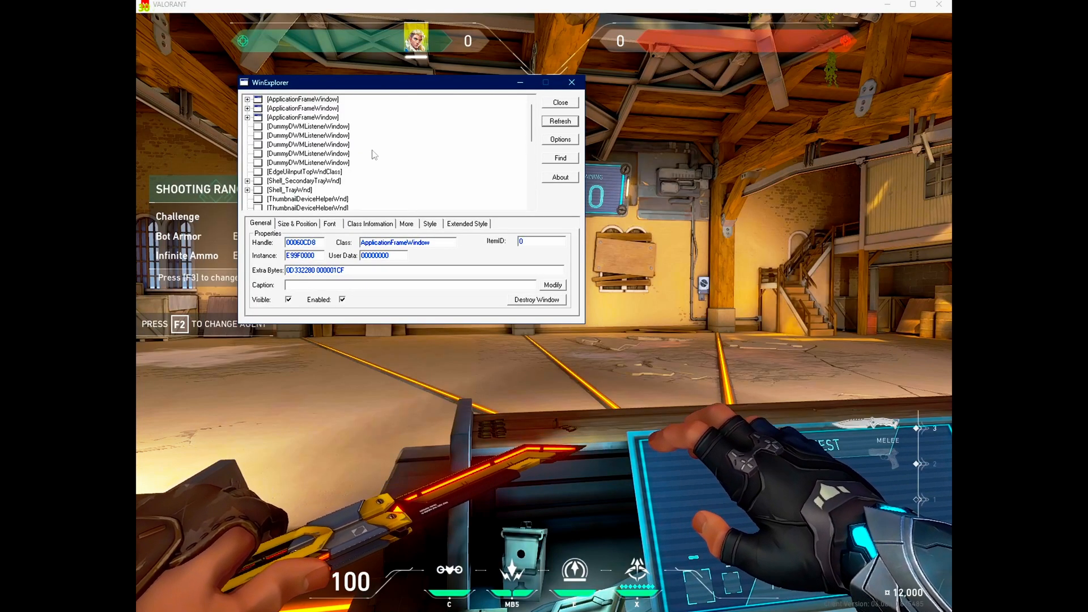
# Select the VALORANT UnrealWindow, strip its border style flags, set Window State Maximized, and refocus the game
pyautogui.click(559, 122)
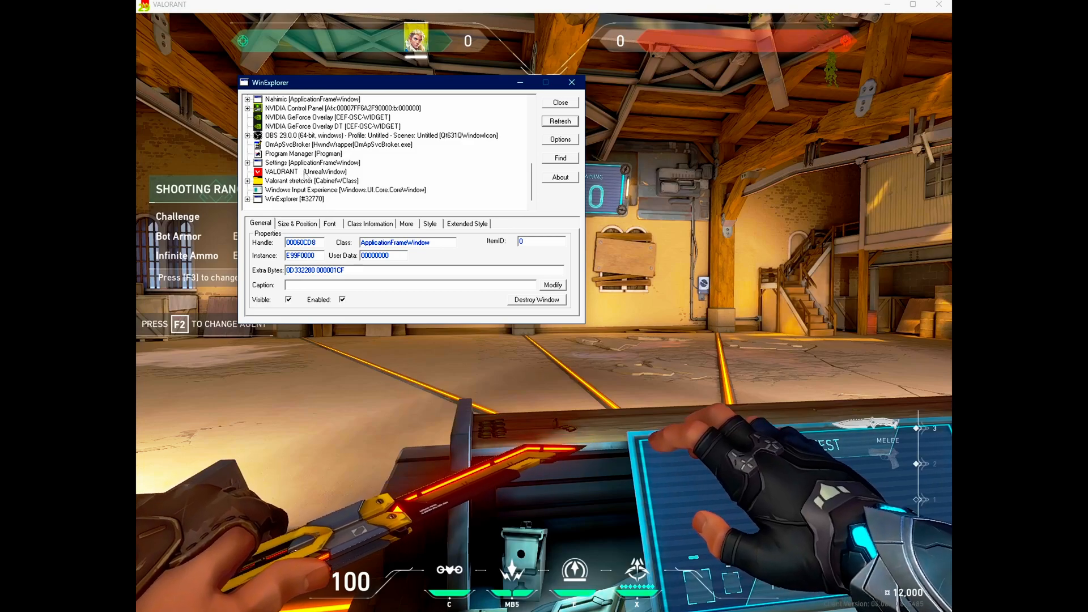
pyautogui.click(304, 171)
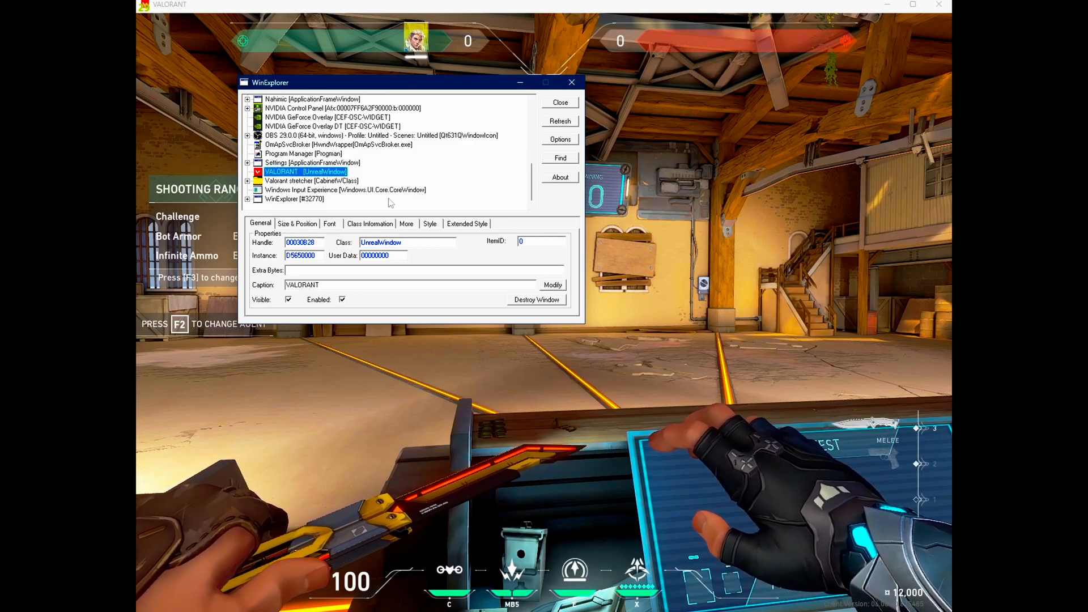
pyautogui.click(430, 223)
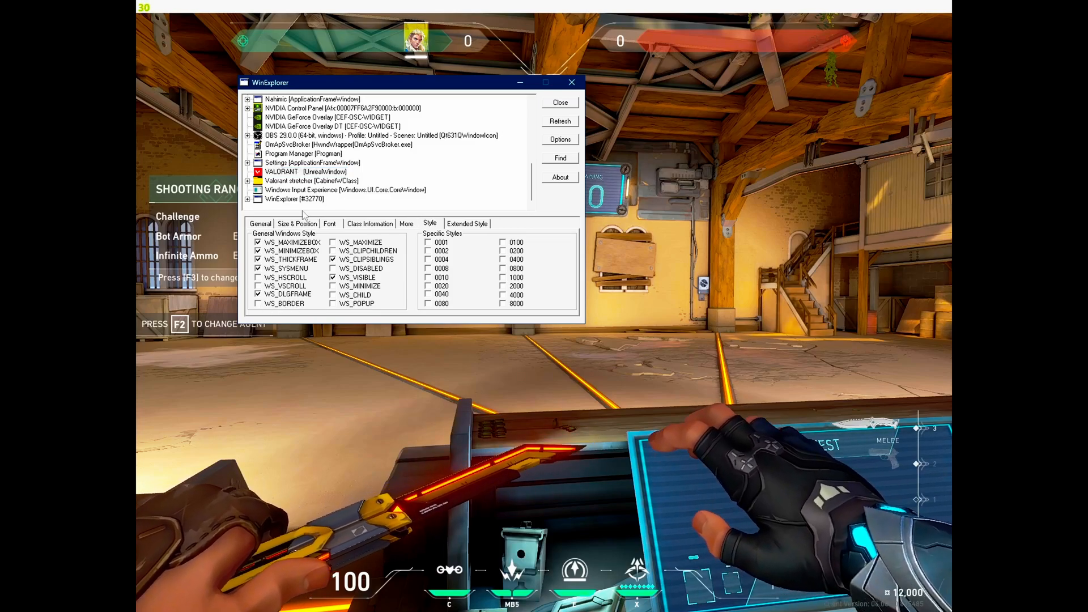
pyautogui.click(297, 223)
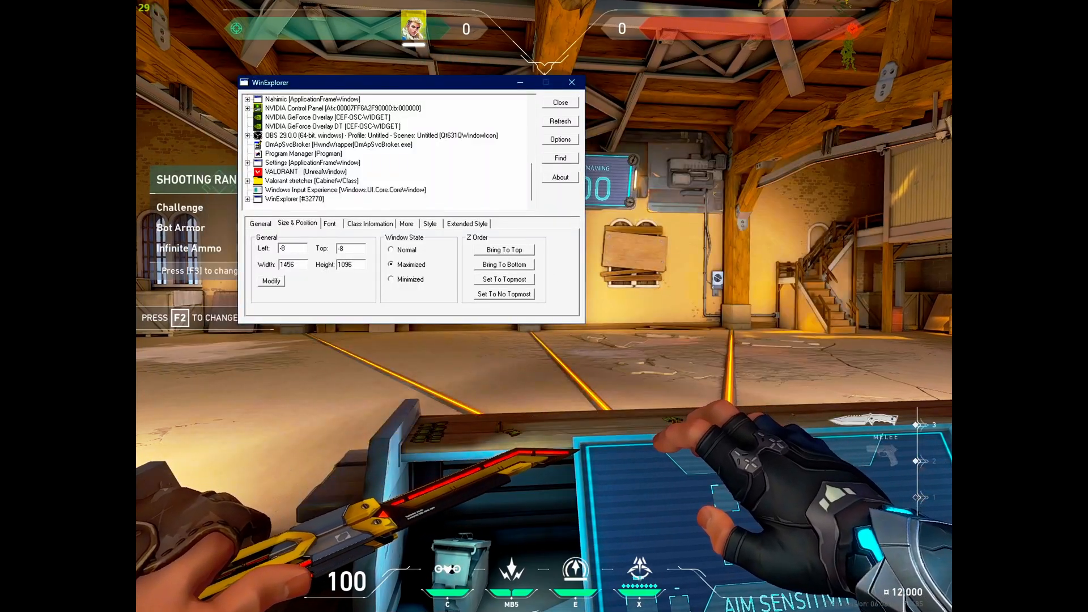
pyautogui.click(571, 81)
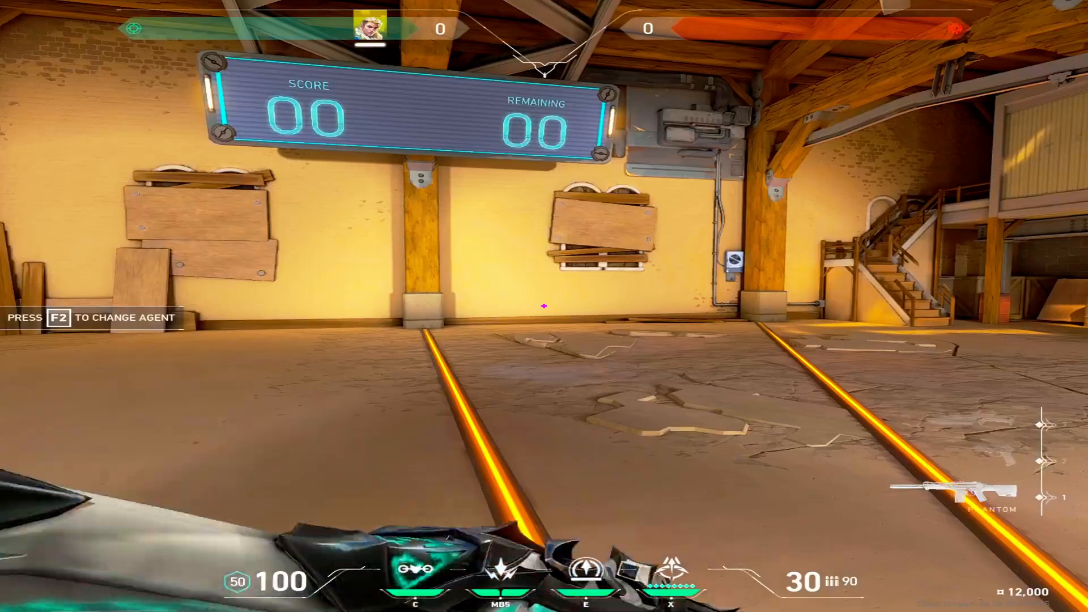
pyautogui.moveTo(544, 305)
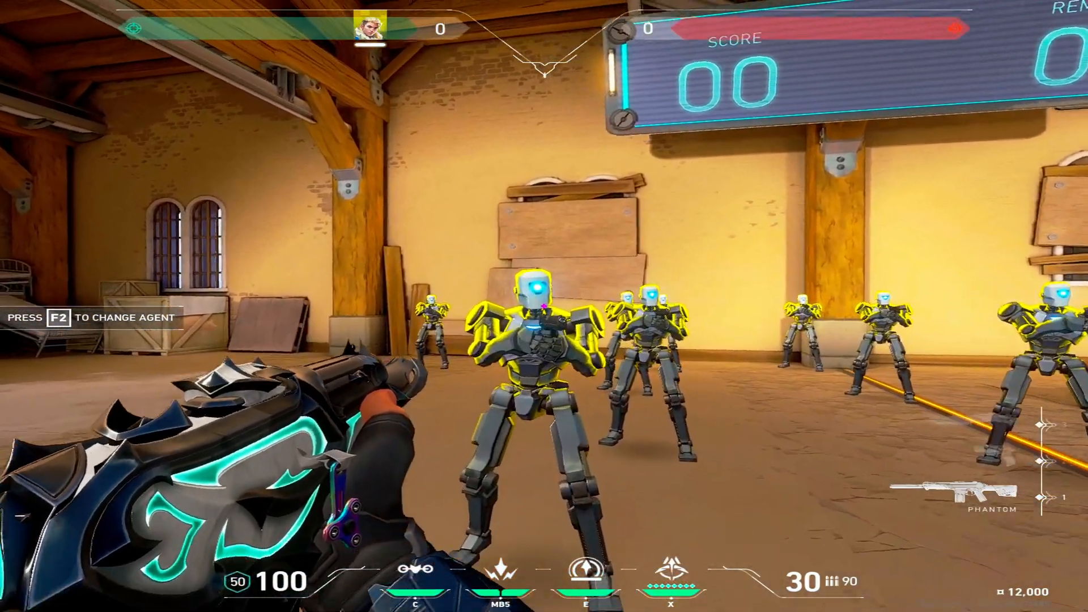
pyautogui.moveTo(544, 306)
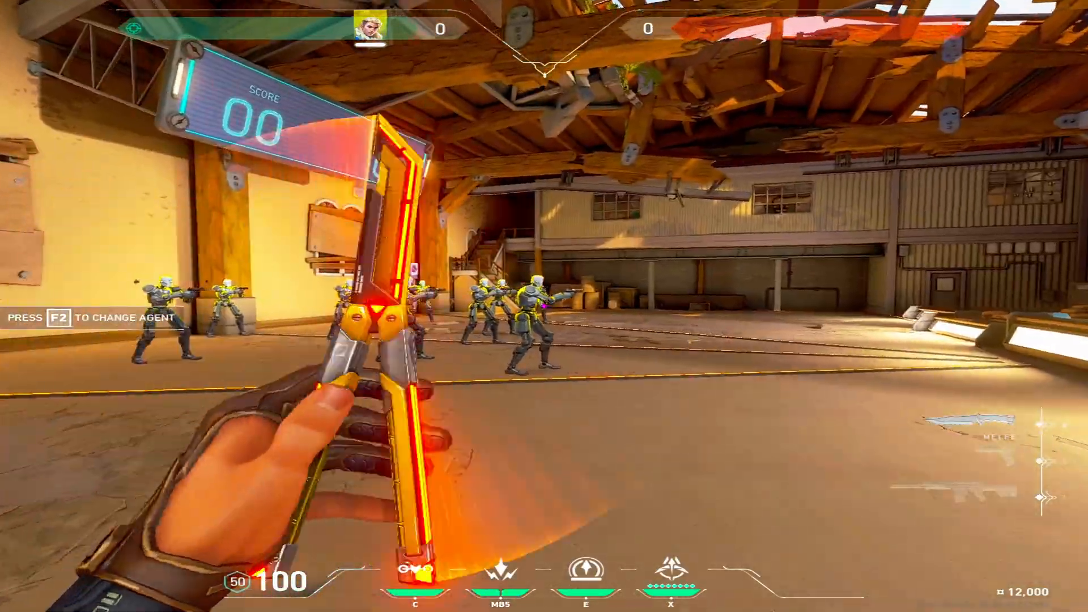
# Play the stretched range, opening the buy menu with B and closing it
pyautogui.press('b')
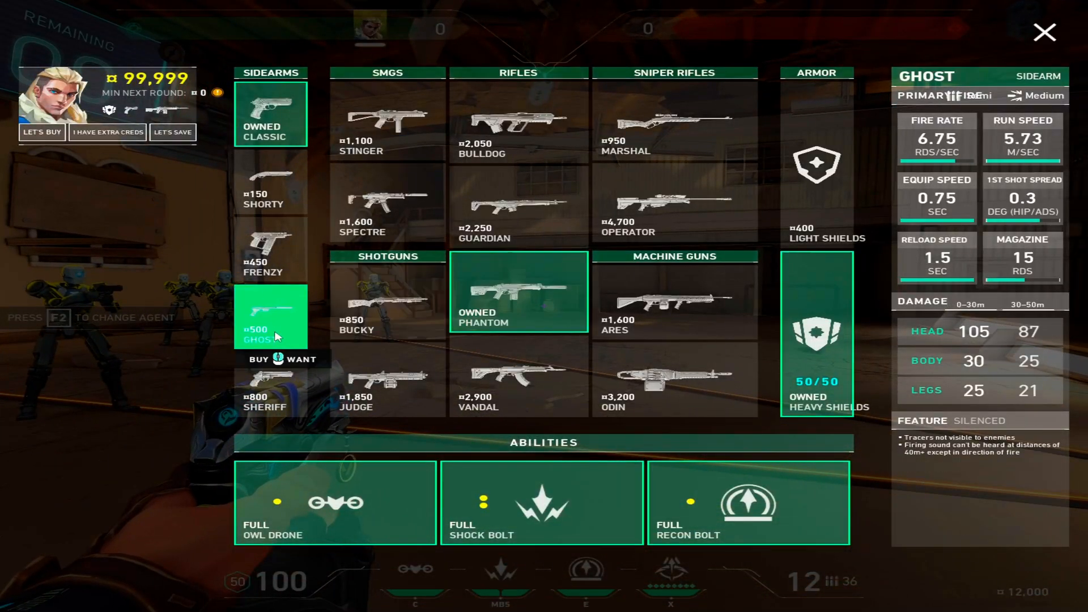
pyautogui.click(1043, 33)
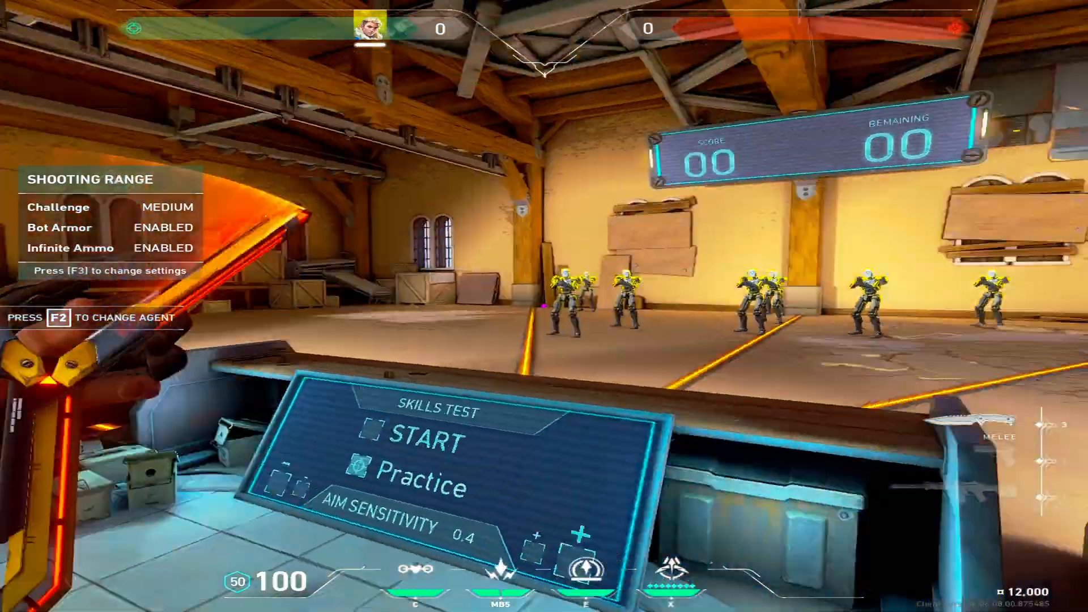